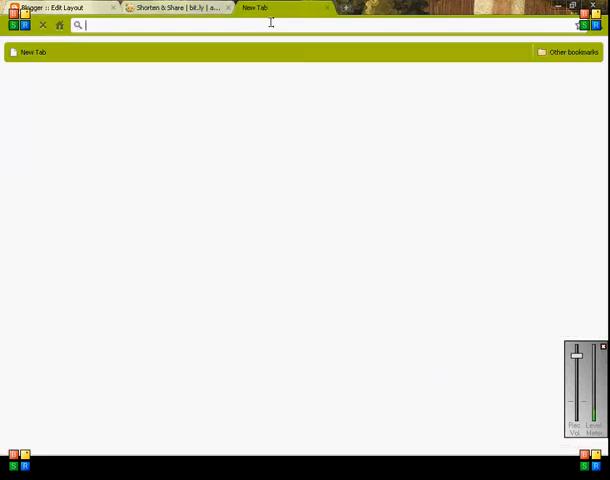
Search Google for 'openoffice' and open the OpenOffice.org website.
type("google.com")
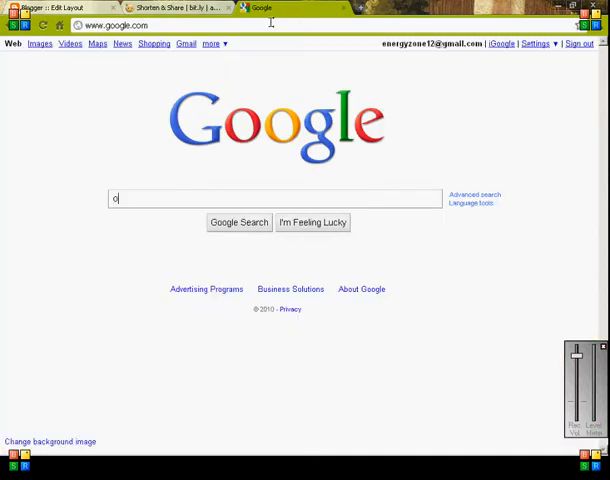
type("o")
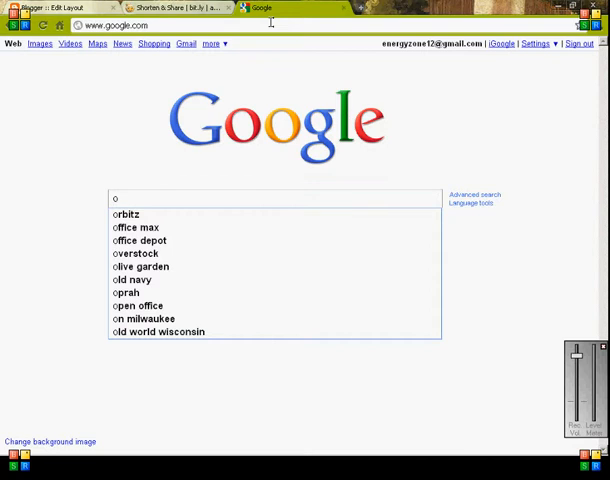
type("pe")
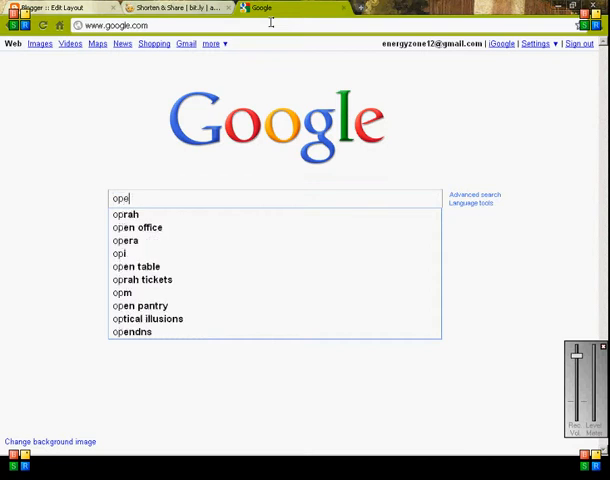
type("no")
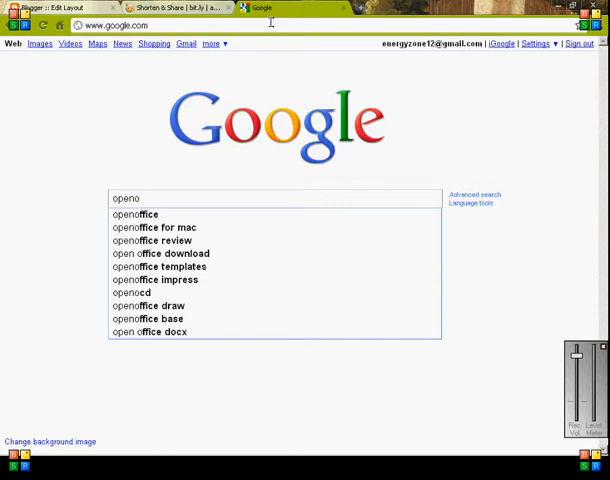
left_click(137, 213)
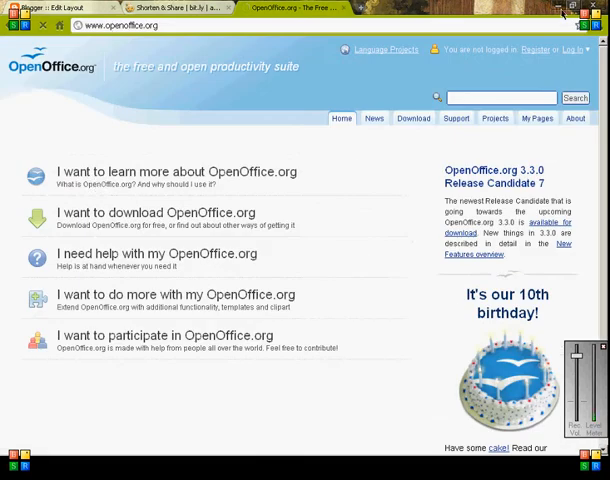
Minimise Chrome, bring back the Aricles To Submit To Ezin document and scroll to its top.
left_click(564, 11)
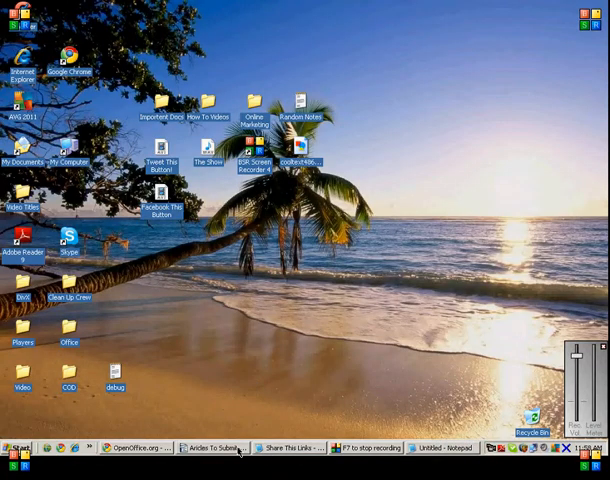
left_click(213, 447)
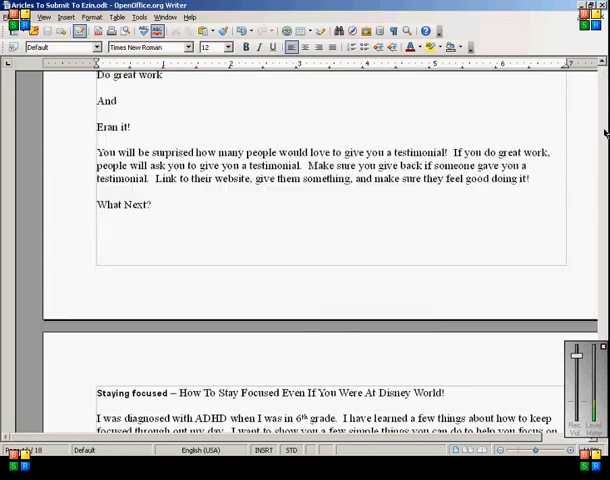
scroll("up", 3)
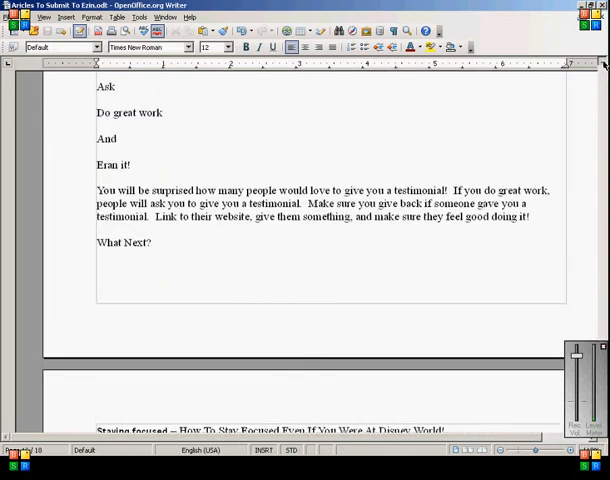
scroll("up", 3)
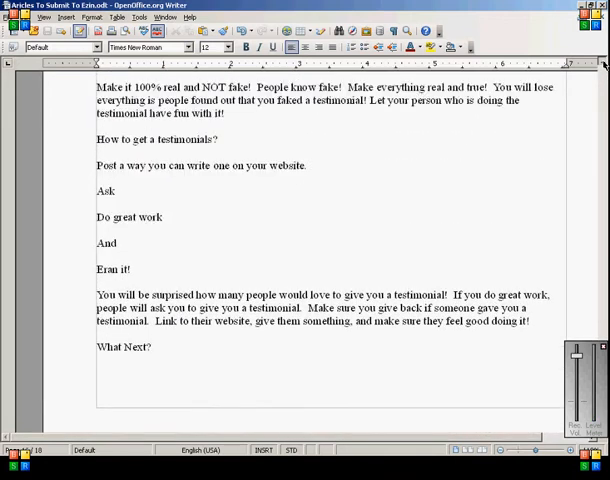
scroll("up", 3)
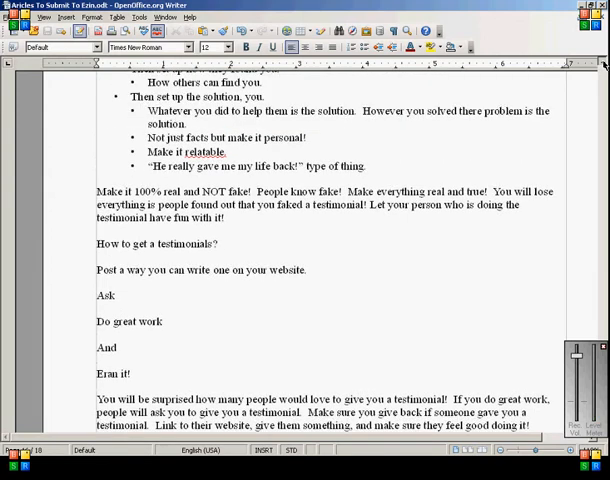
scroll("up", 3)
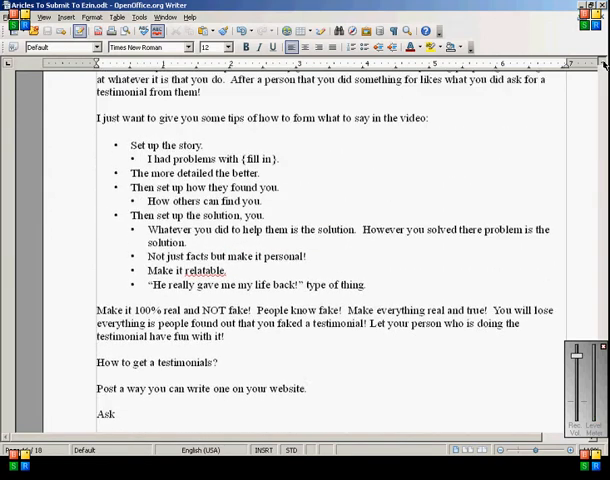
scroll("up", 3)
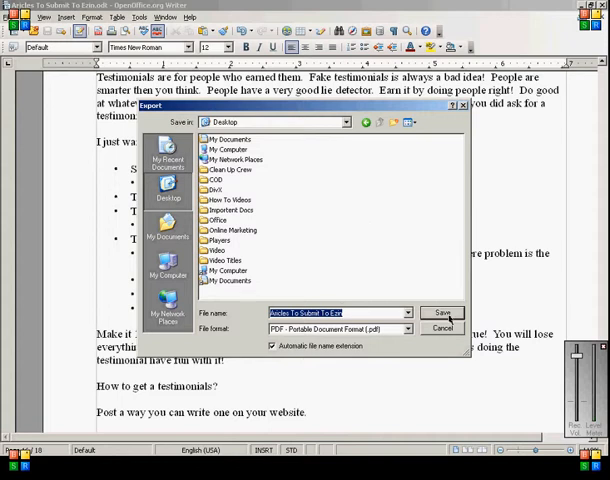
Save the PDF export 'Aricles To Submit To Ezin' to the Desktop and minimise Writer.
left_click(440, 312)
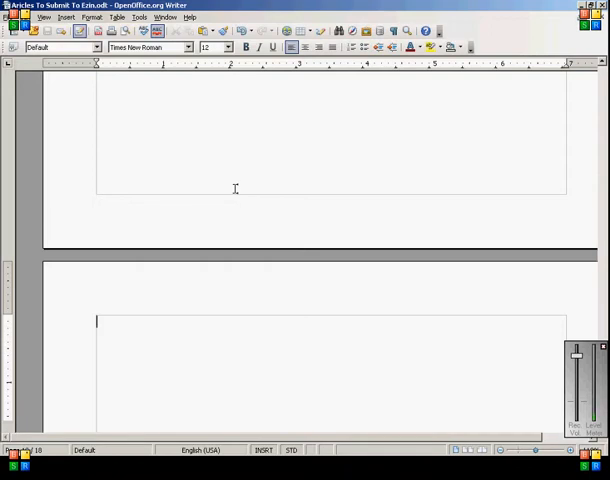
mouse_move(234, 189)
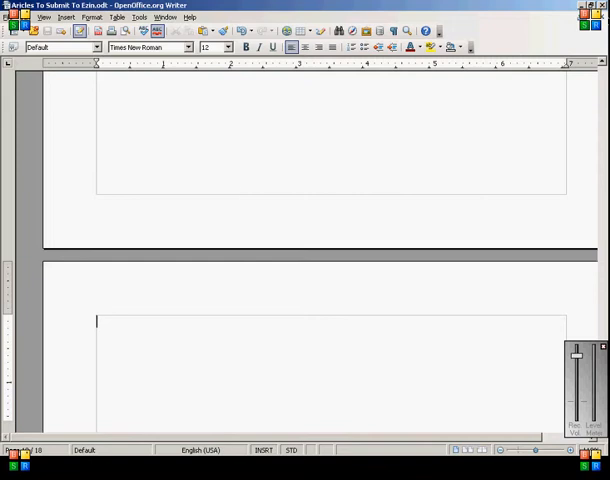
left_click(589, 6)
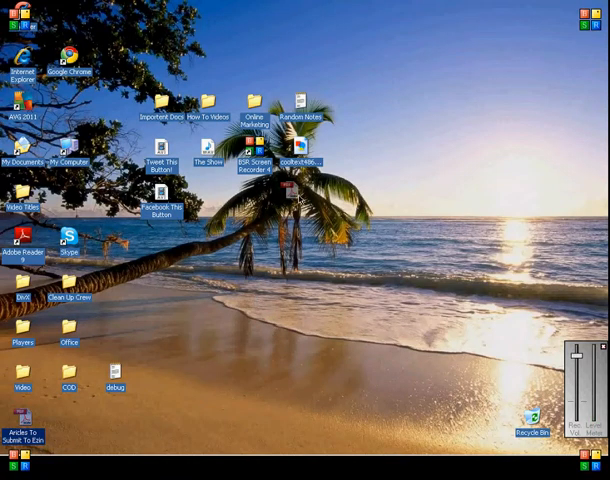
Move the new PDF icon, browse its 18 pages in Adobe Reader, then close it.
left_click_drag(22, 420, 295, 210)
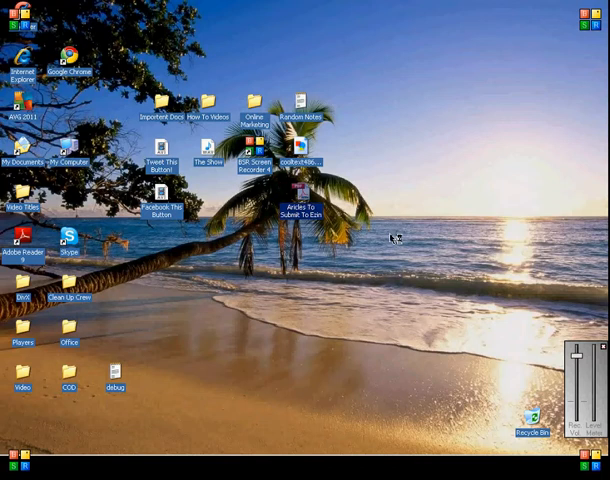
mouse_move(393, 237)
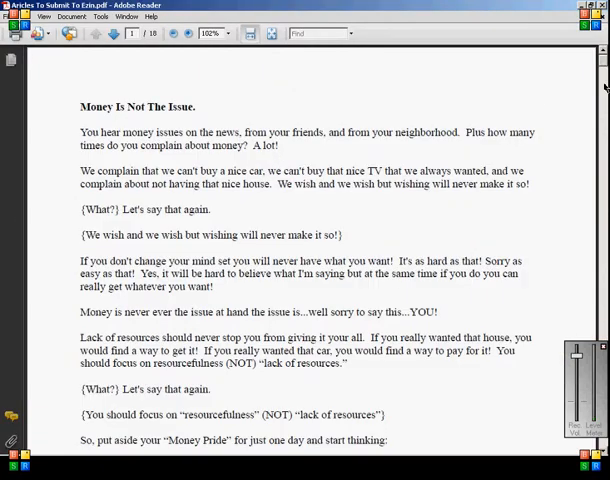
scroll("down", 3)
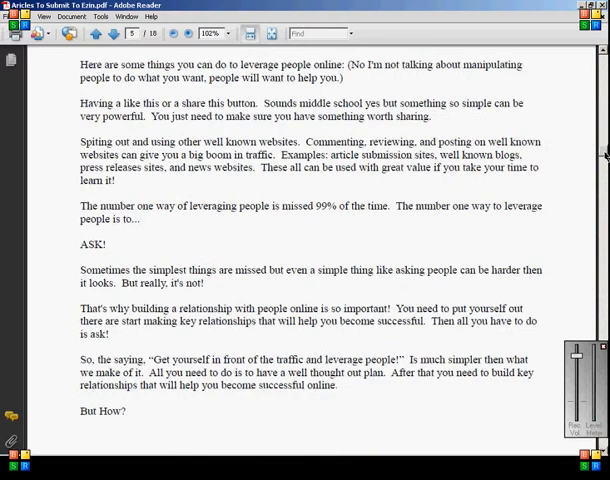
scroll("down", 3)
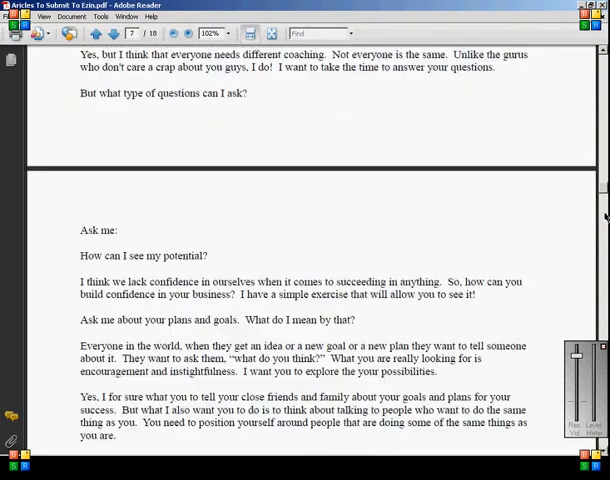
scroll("down", 3)
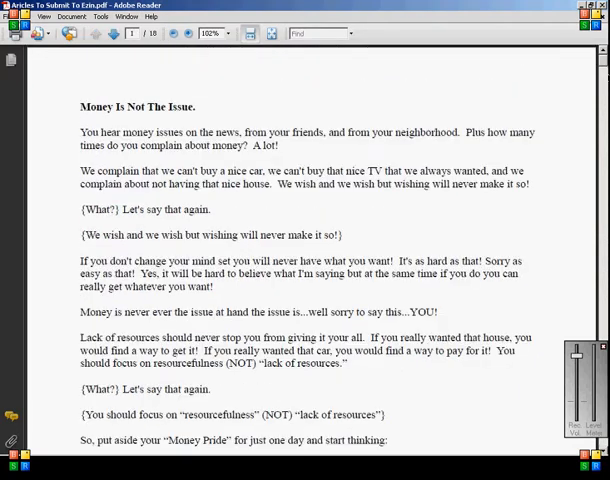
left_click(168, 33)
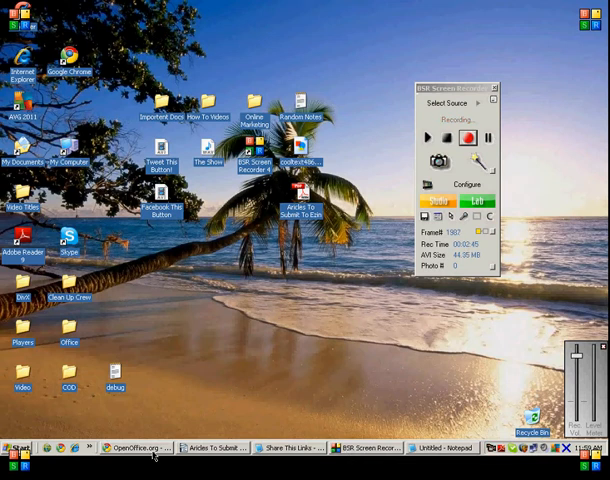
left_click(135, 447)
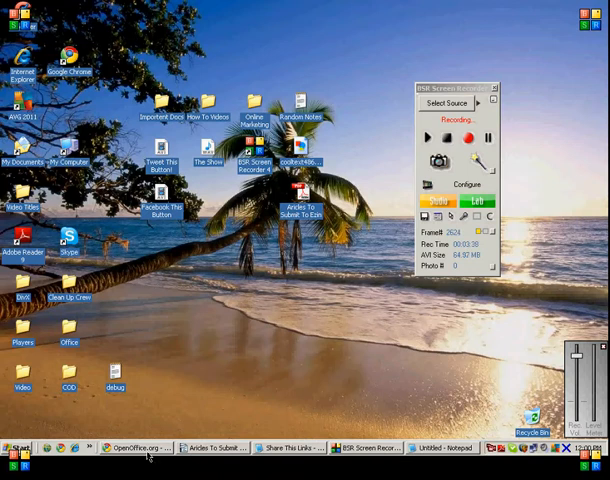
mouse_move(270, 368)
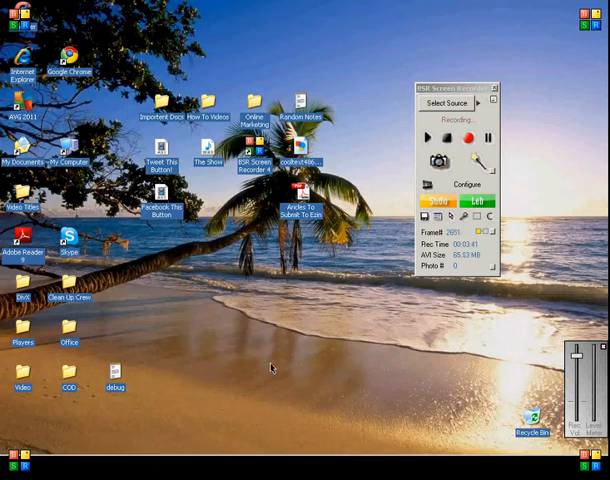